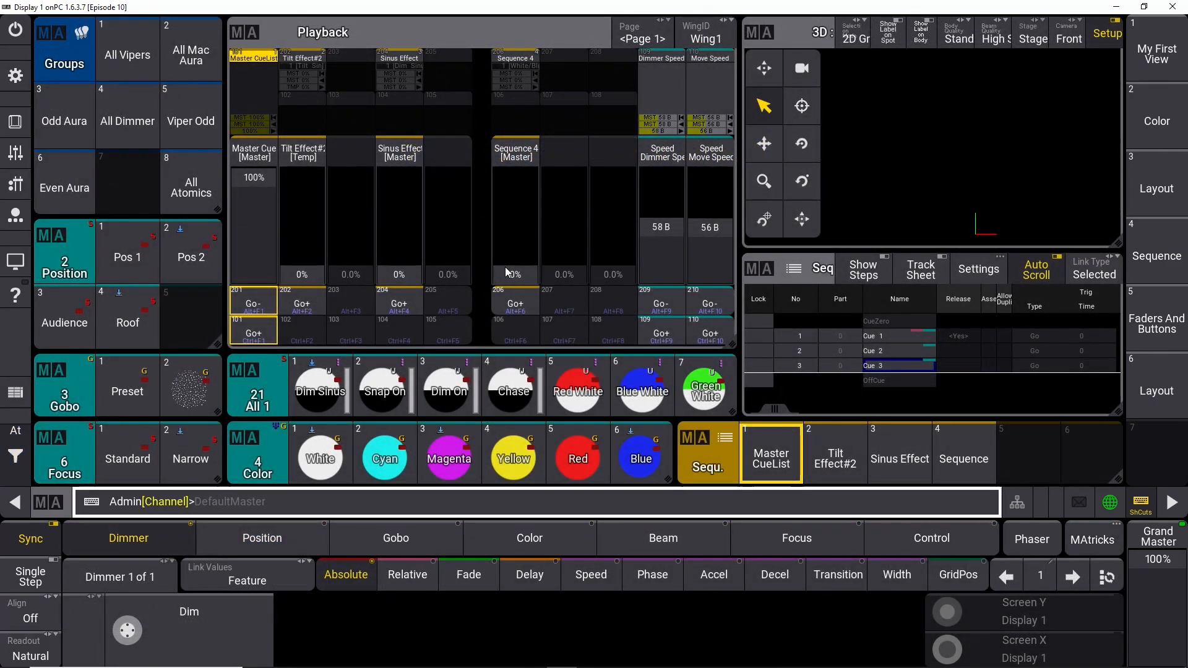
- Check that the Dim Sinus and Chase presets each hold multiple steps
{"action": "left_click", "coordinate": [320, 390]}
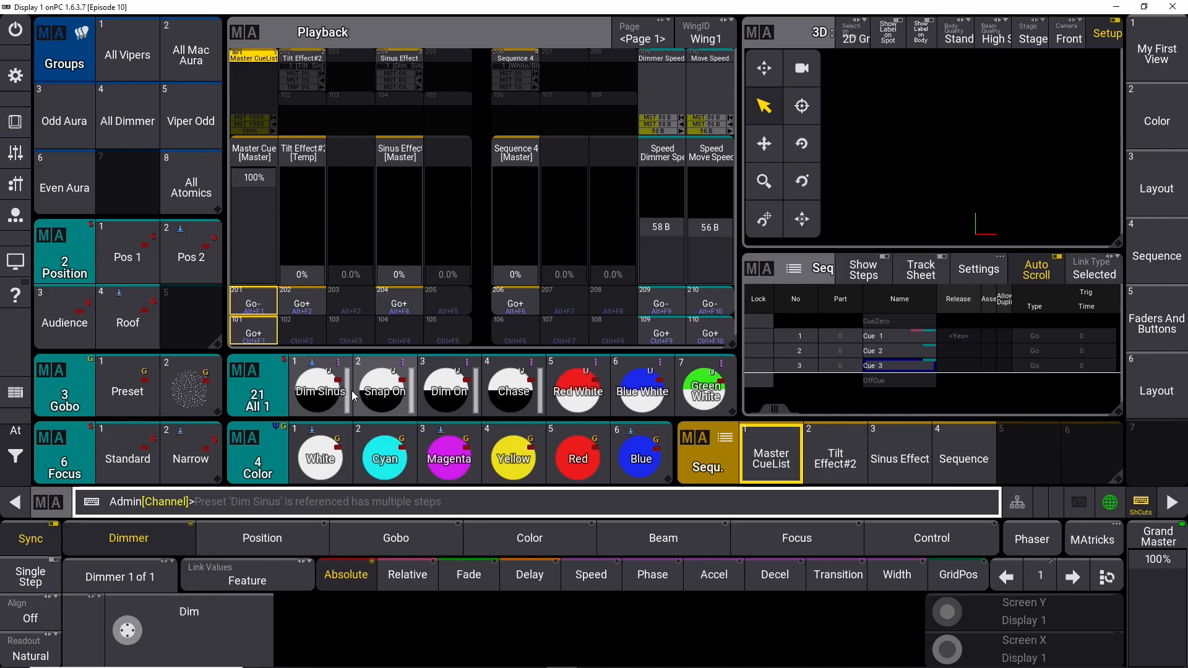
{"action": "left_click", "coordinate": [511, 390]}
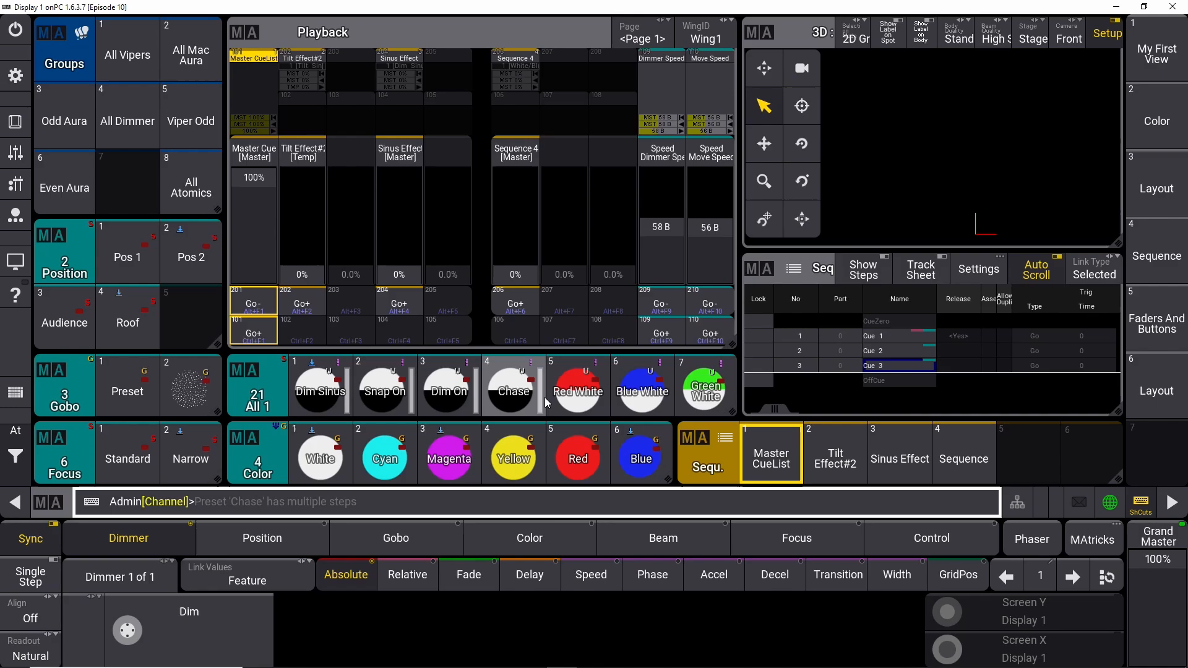
{"action": "mouse_move", "coordinate": [522, 369]}
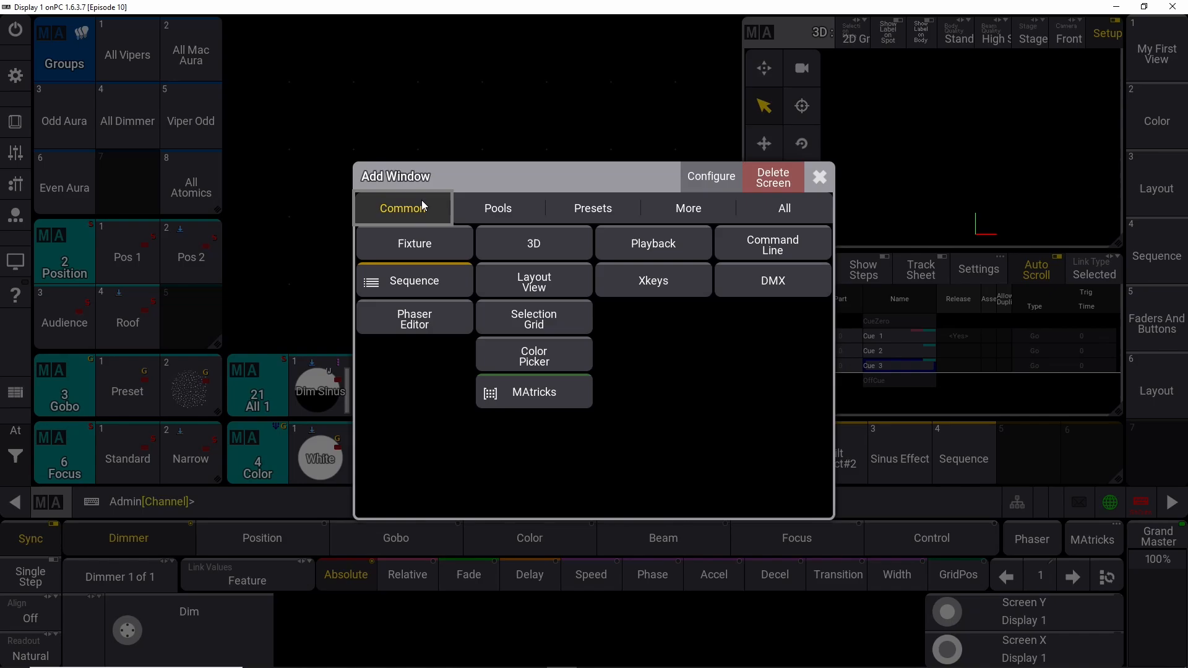
- Place a Phaser Editor from Common and a Step Bar from More into the freed area
{"action": "left_click", "coordinate": [413, 319]}
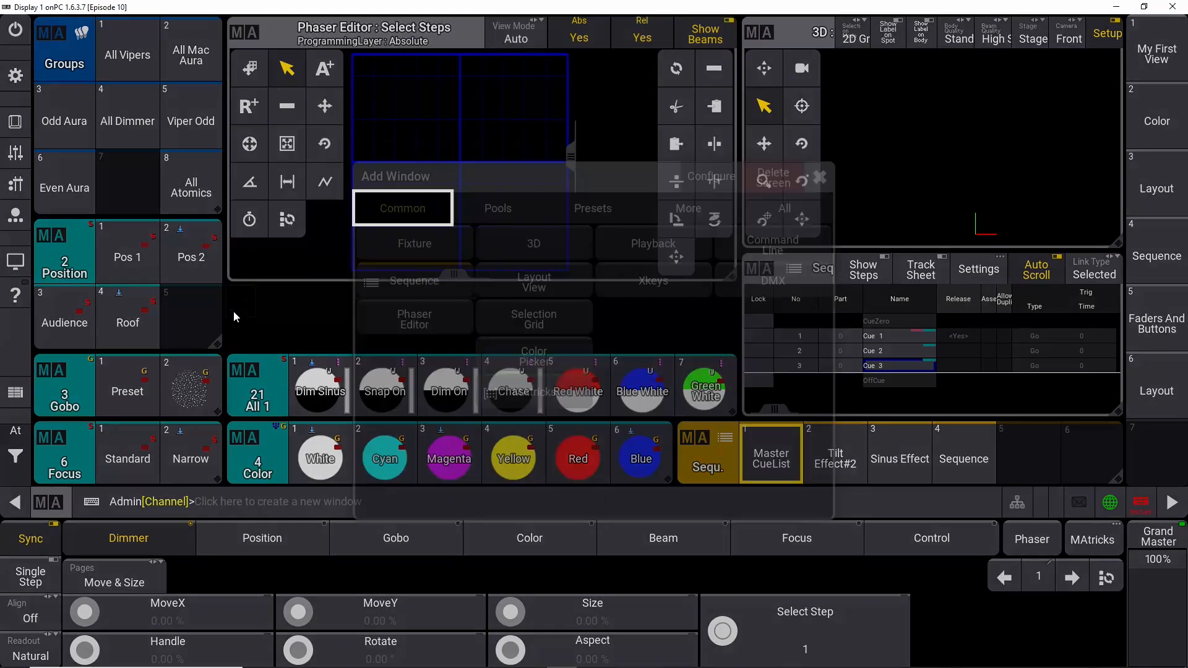
{"action": "left_click", "coordinate": [687, 208]}
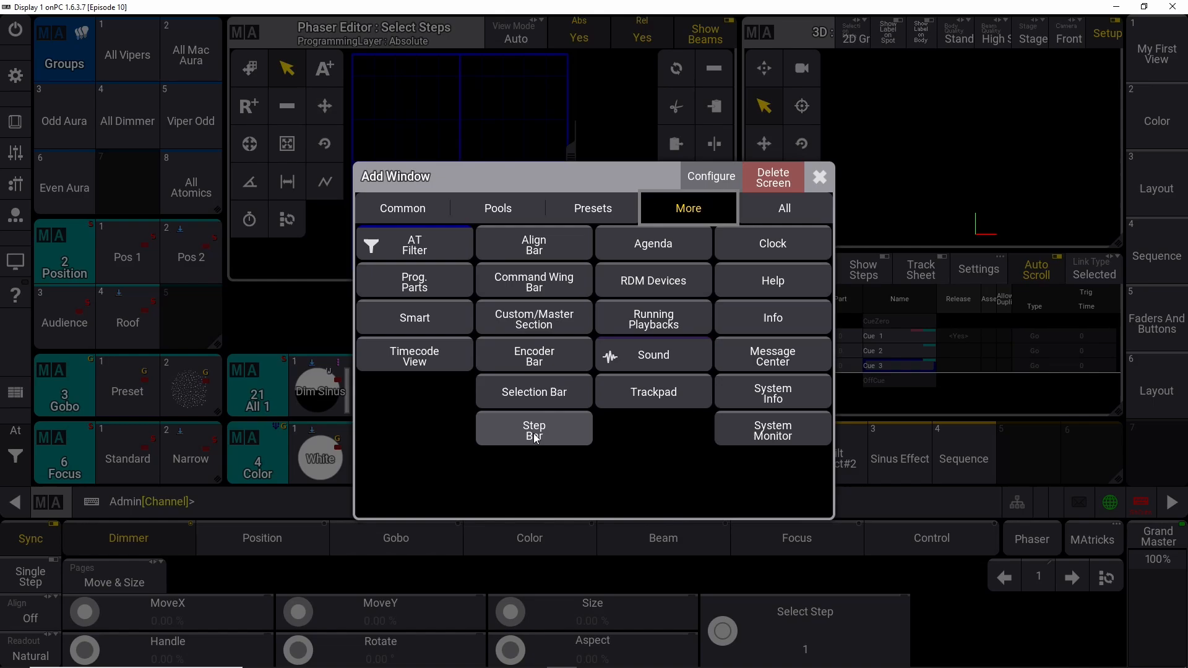
{"action": "left_click", "coordinate": [533, 429]}
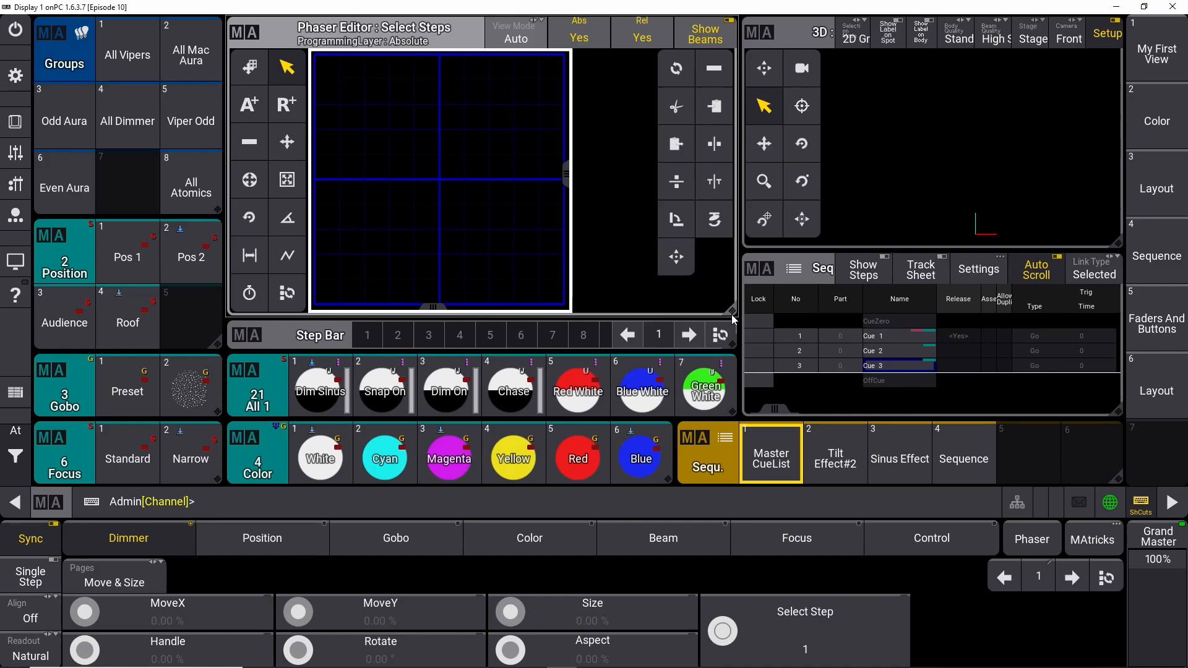
{"action": "left_click", "coordinate": [262, 539]}
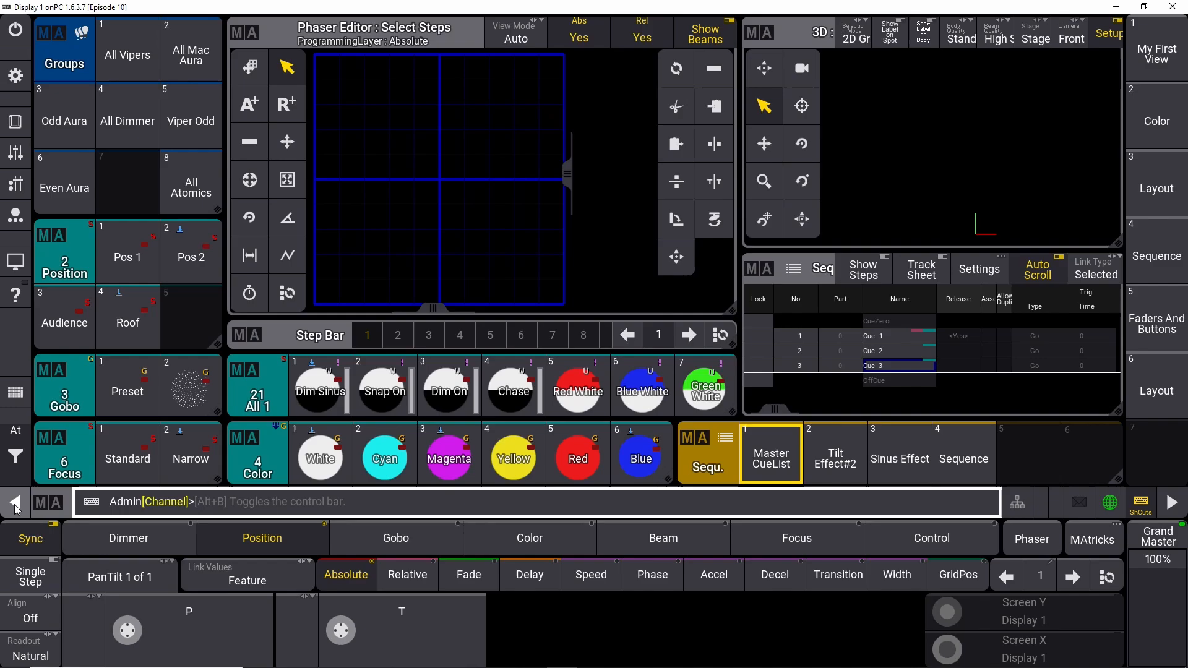
- On group All Vipers, set dimmer 0 on step 1 and 100 on step 2
{"action": "left_click", "coordinate": [128, 55]}
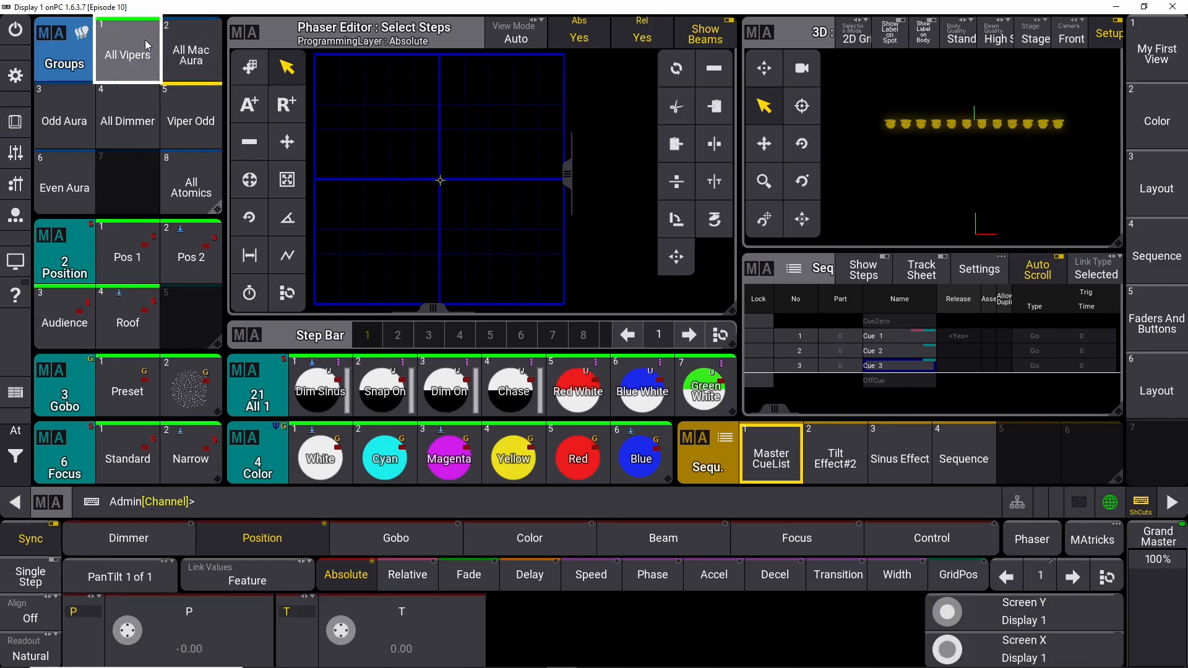
{"action": "left_click", "coordinate": [127, 457]}
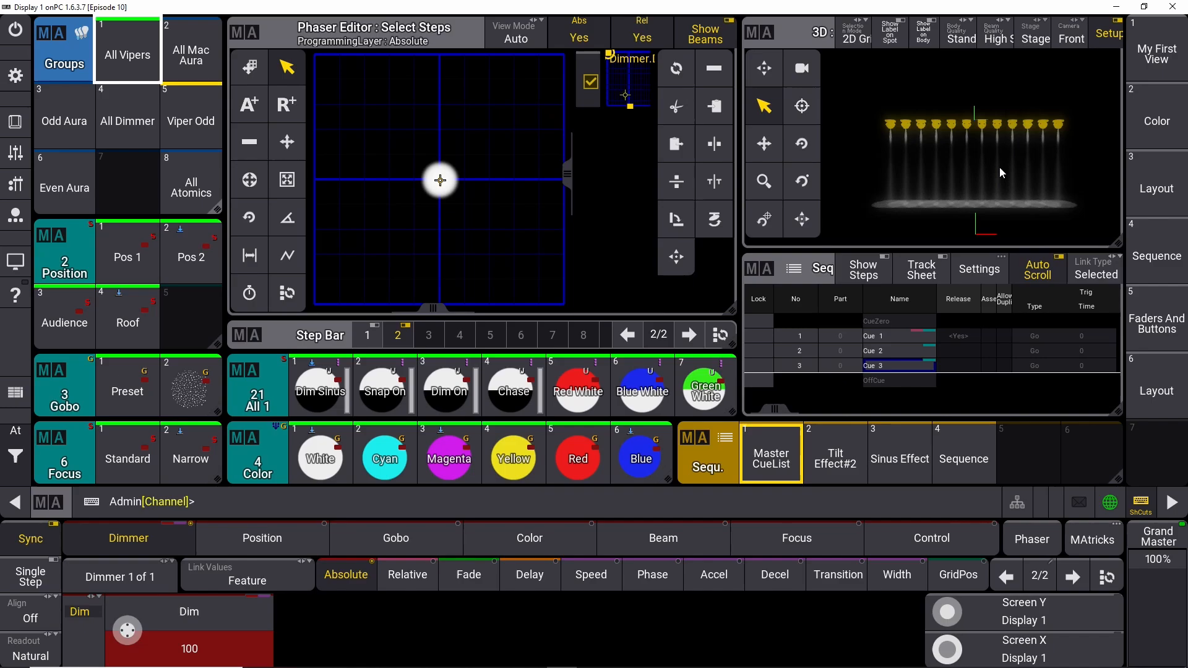
{"action": "left_click", "coordinate": [366, 335]}
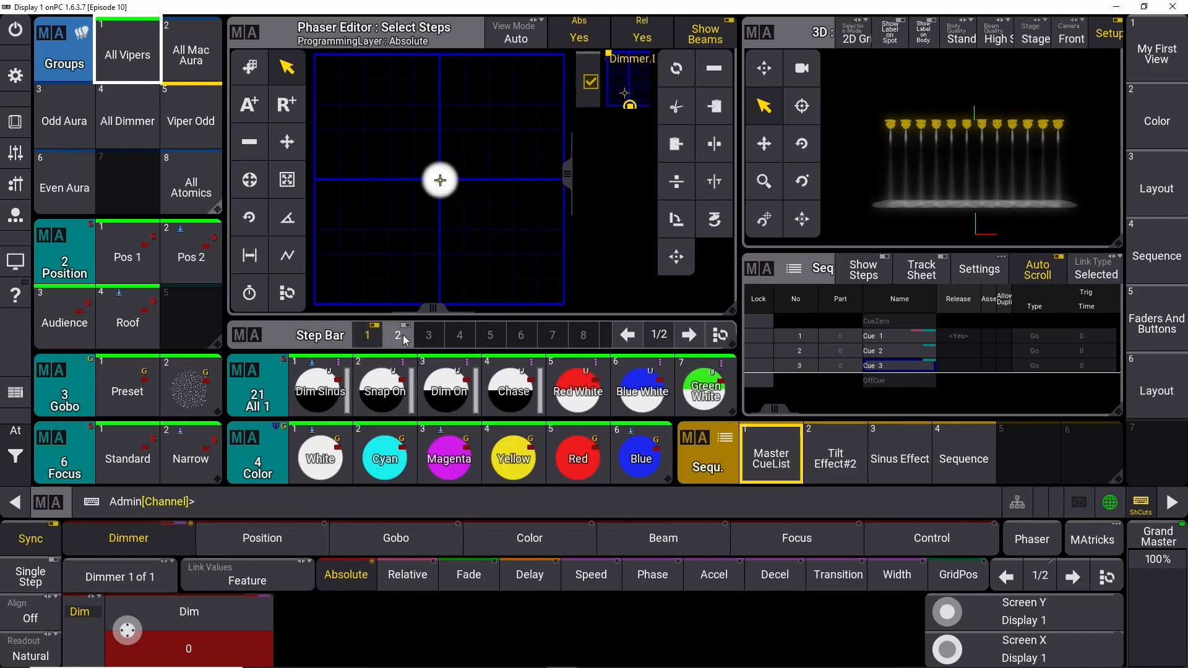
{"action": "left_click", "coordinate": [263, 539]}
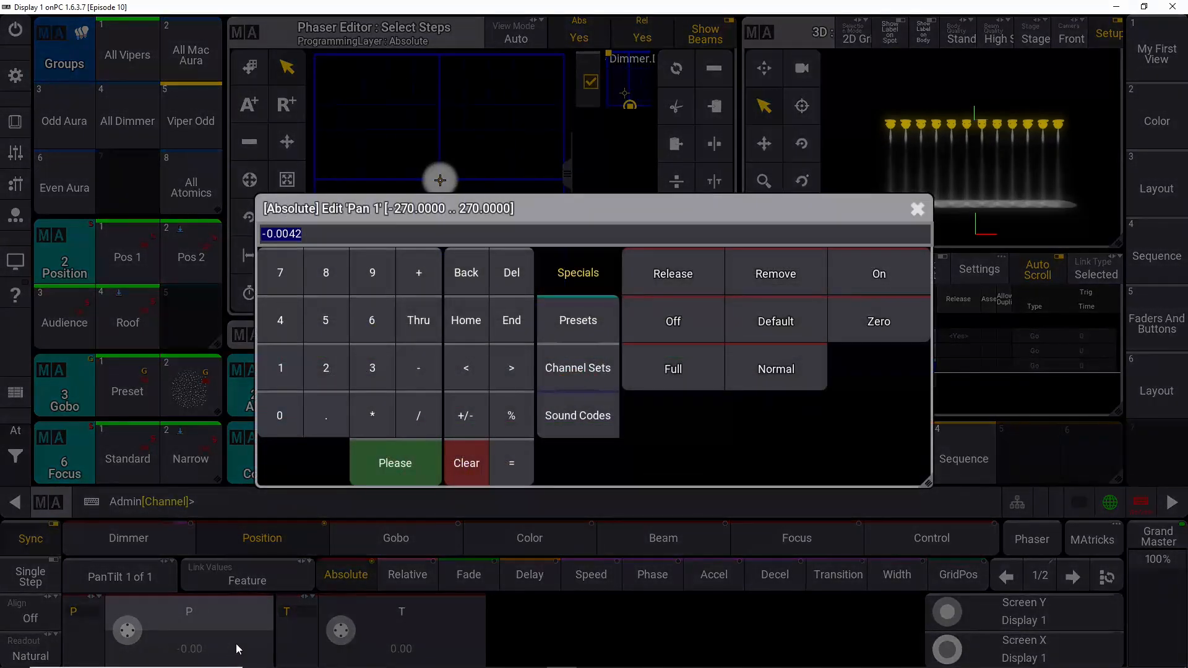
- Assign preset Pos 1 to step 1 and Audience to step 2 for pan and tilt
{"action": "left_click", "coordinate": [578, 320]}
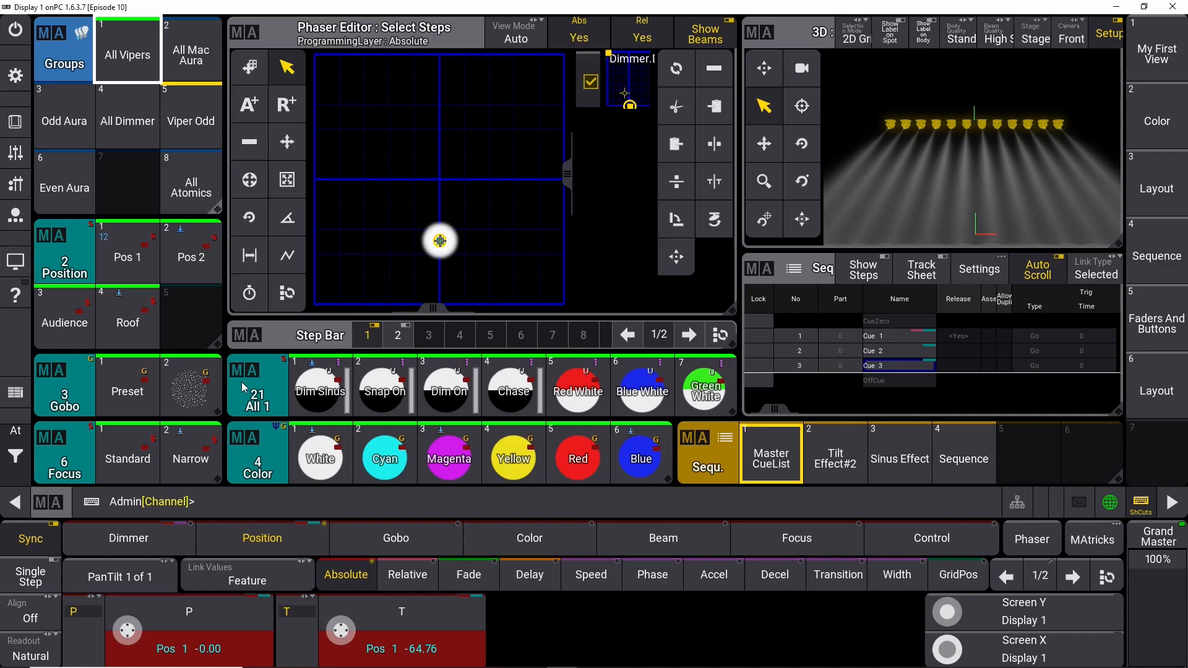
{"action": "left_click", "coordinate": [397, 334]}
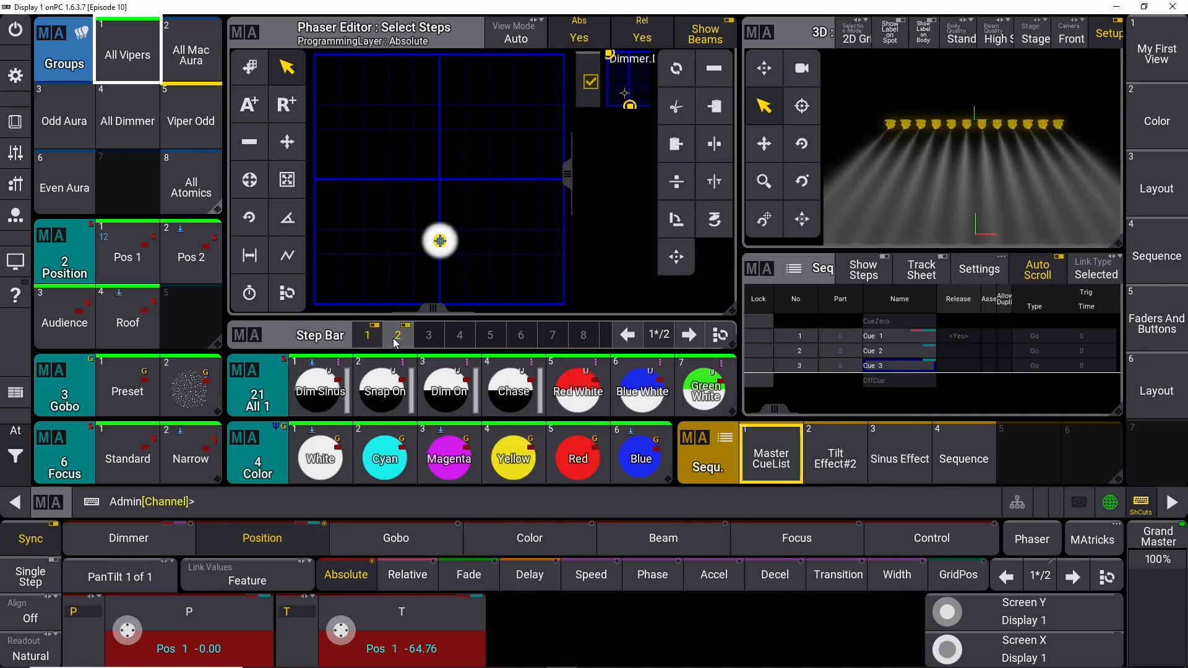
{"action": "left_click", "coordinate": [397, 335]}
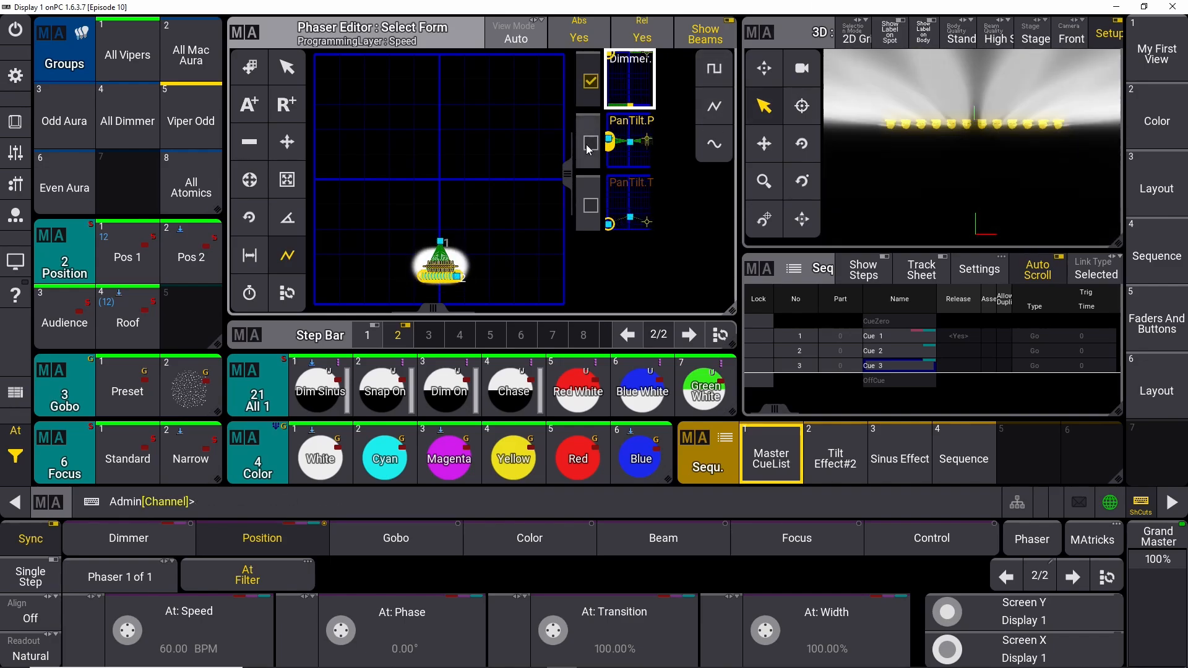
- Tick PanTilt.P and PanTilt.T beside Dimmer in Select Form and start phase entry
{"action": "left_click", "coordinate": [589, 144]}
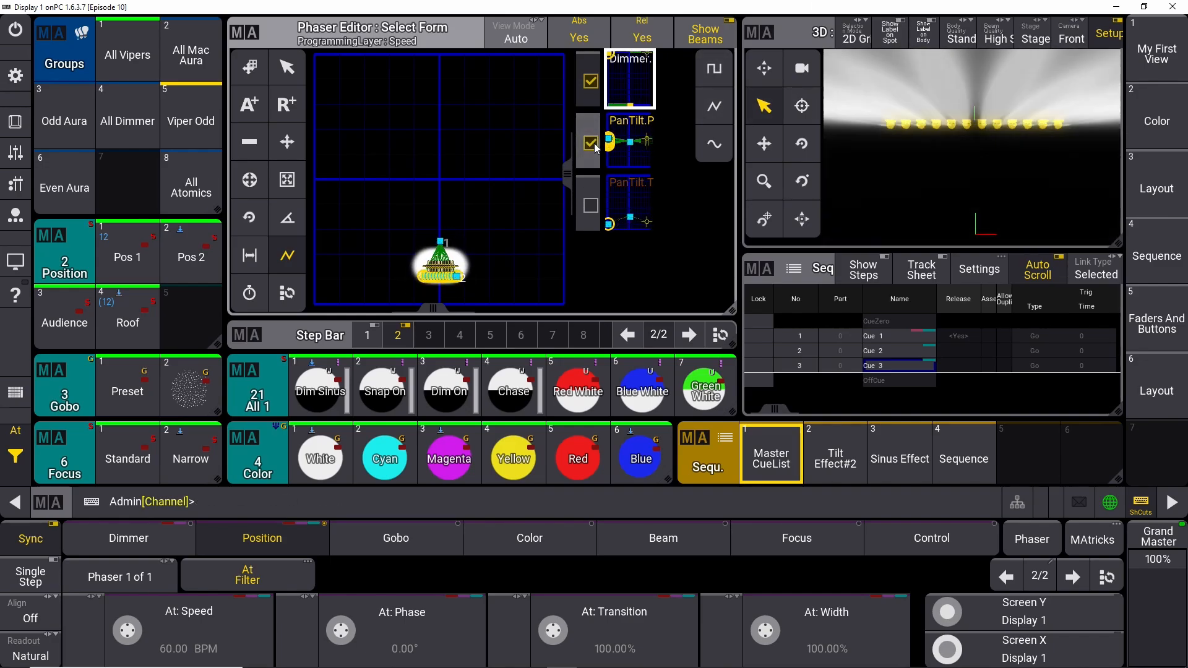
{"action": "left_click", "coordinate": [589, 207]}
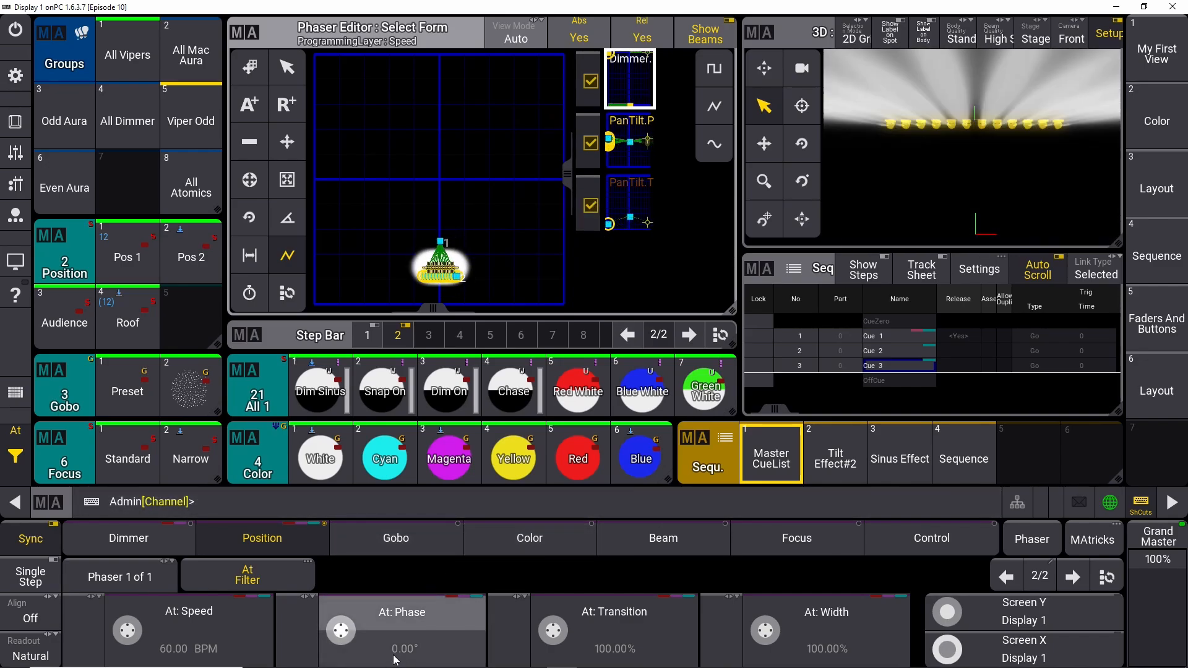
{"action": "left_click", "coordinate": [402, 629]}
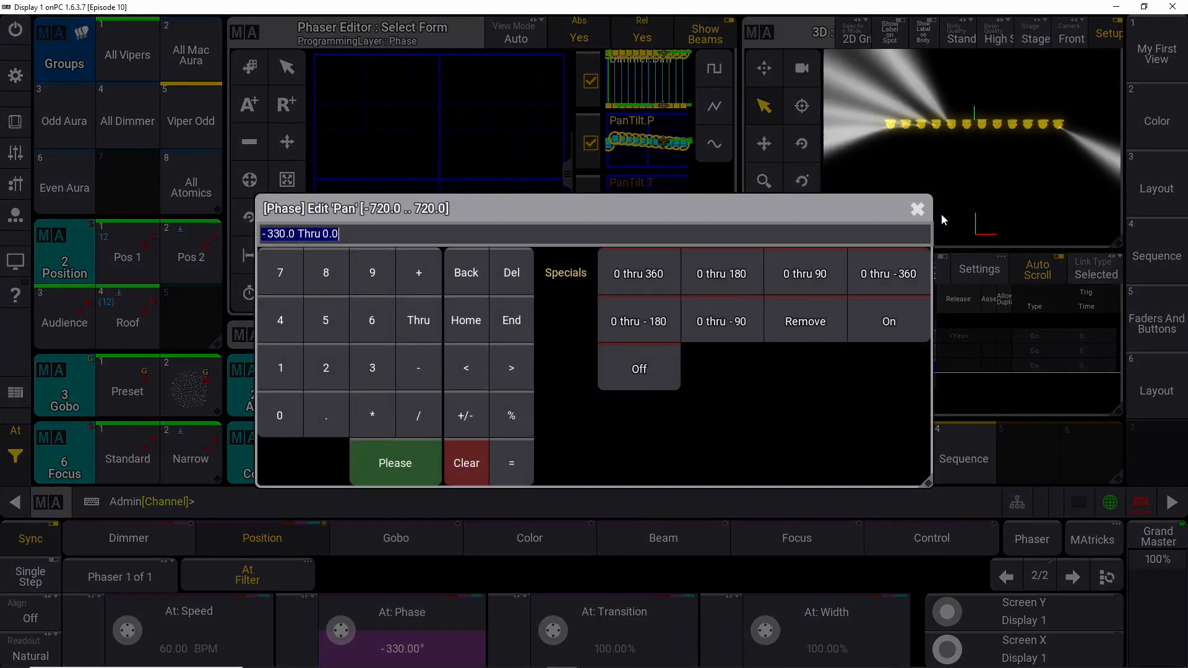
- Apply a phase of -330 Thru 0 across the Vipers and bring up MAtricks
{"action": "left_click", "coordinate": [916, 209]}
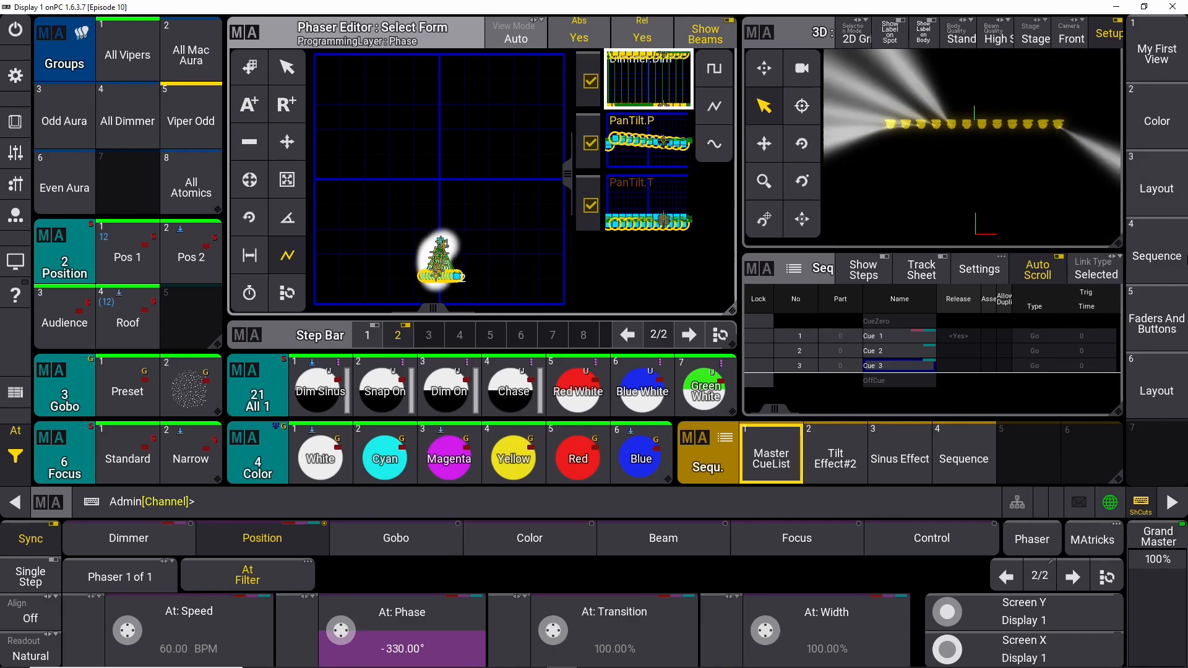
{"action": "left_click", "coordinate": [1093, 539]}
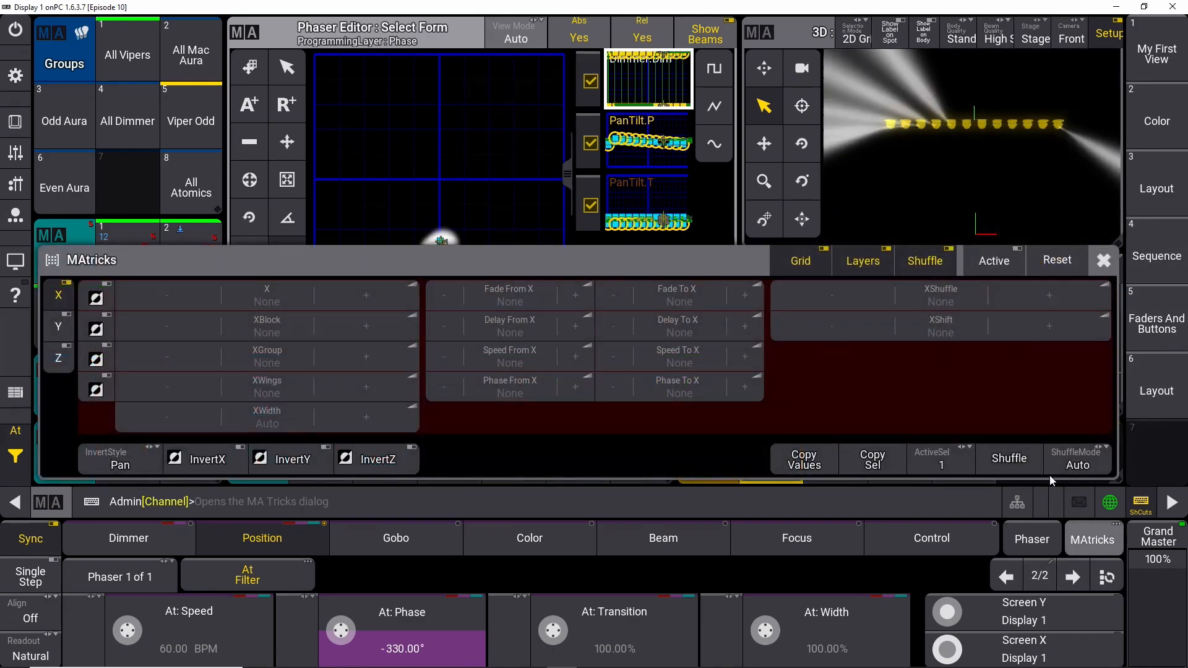
- Set XShuffle to 3 in MAtricks and confirm the Chase preset has multiple steps
{"action": "left_click", "coordinate": [940, 296]}
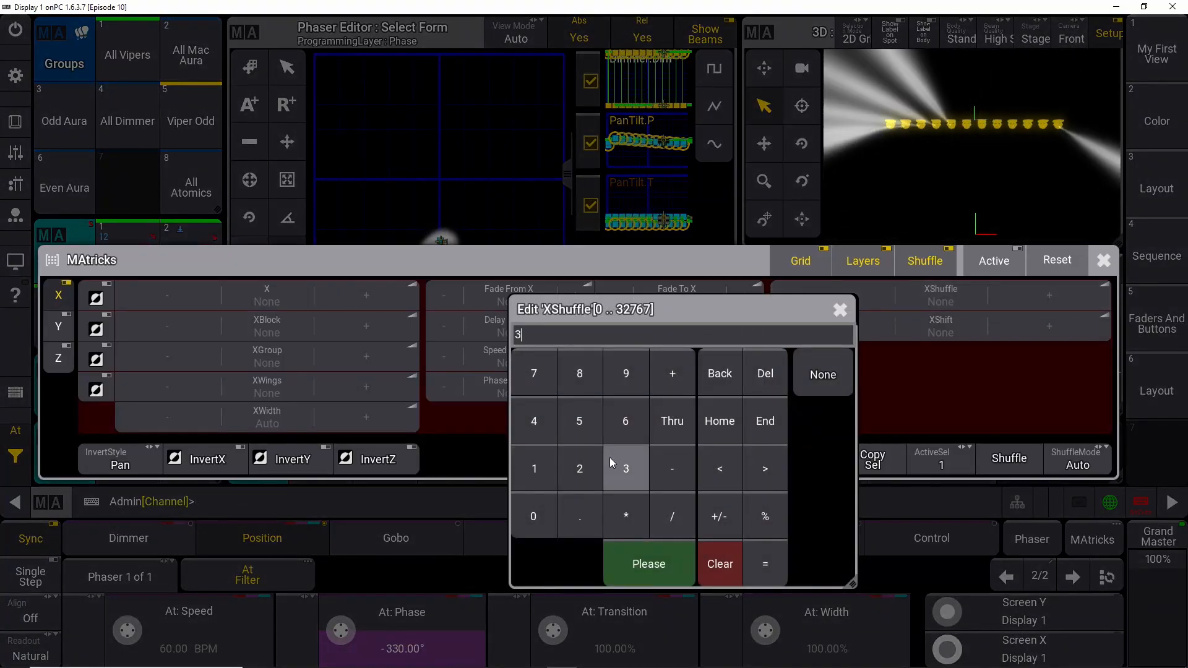
{"action": "left_click", "coordinate": [647, 564]}
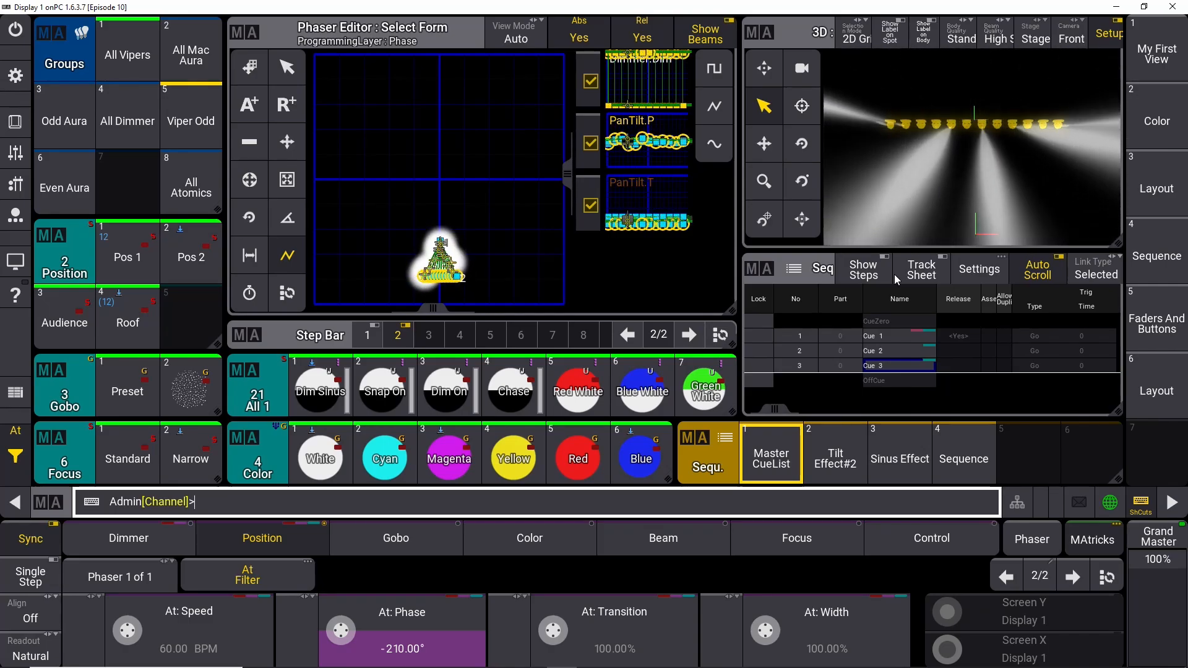
{"action": "left_click", "coordinate": [512, 390]}
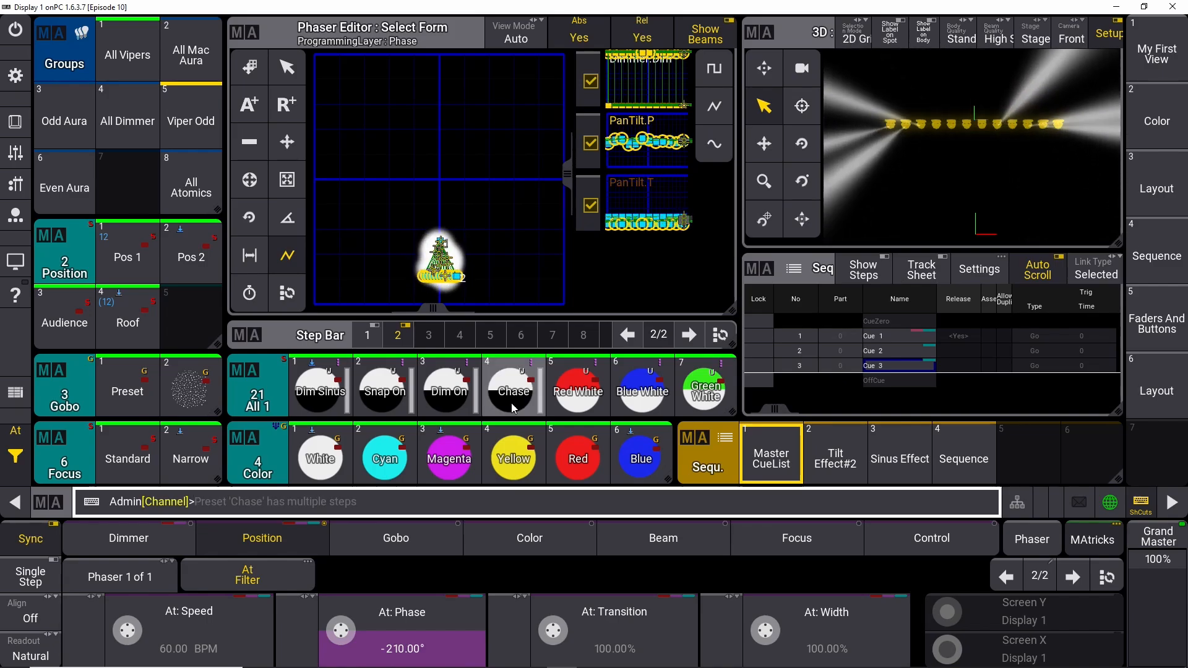